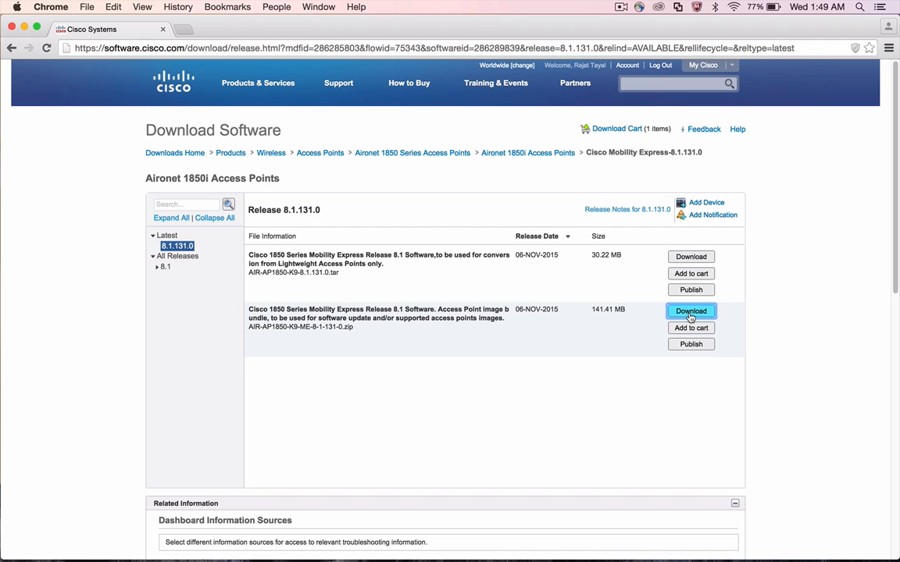
mouse_move(453, 346)
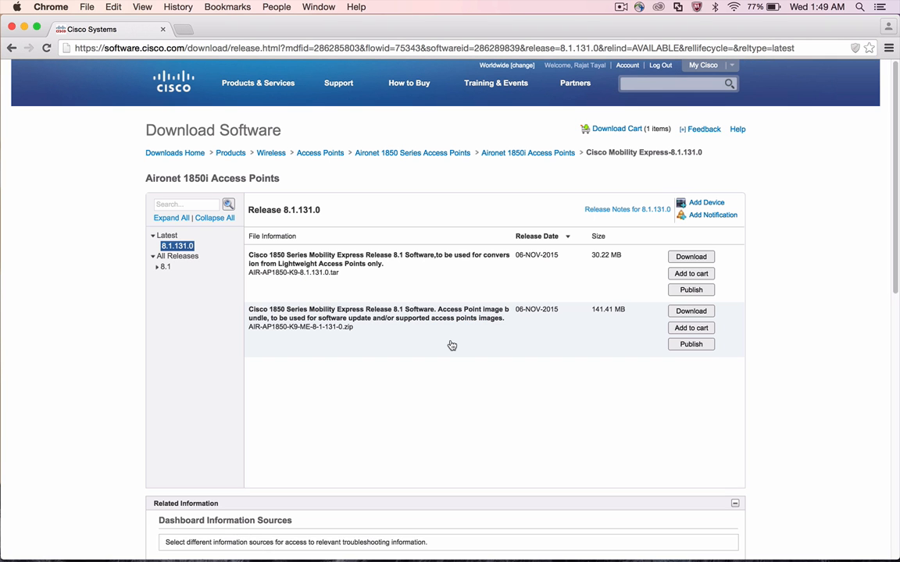
Step: Download the AIR-AP1850-K9-ME-8-1-131-0.zip image bundle from Cisco Software Download
click(690, 311)
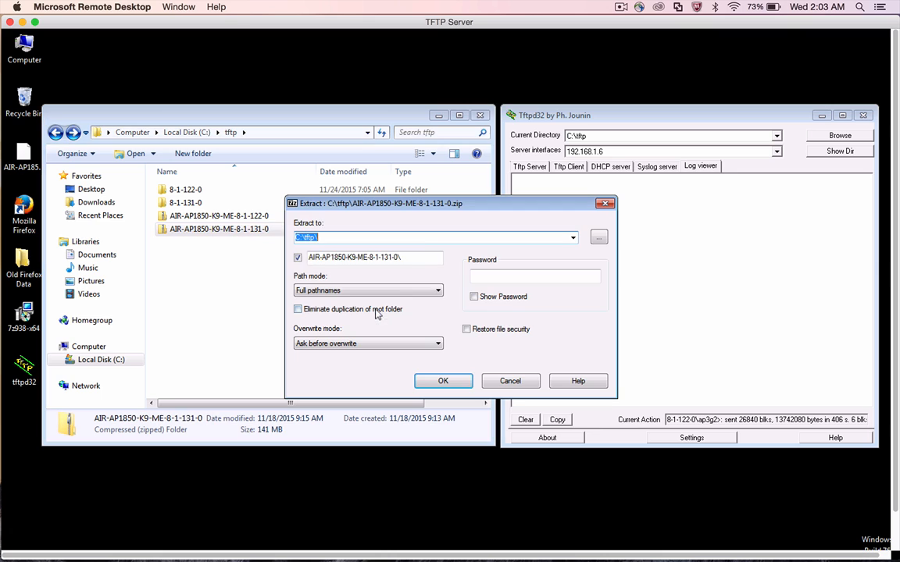
Step: Extract the 8.1.131.0 image bundle into the C:\tftp folder
click(598, 237)
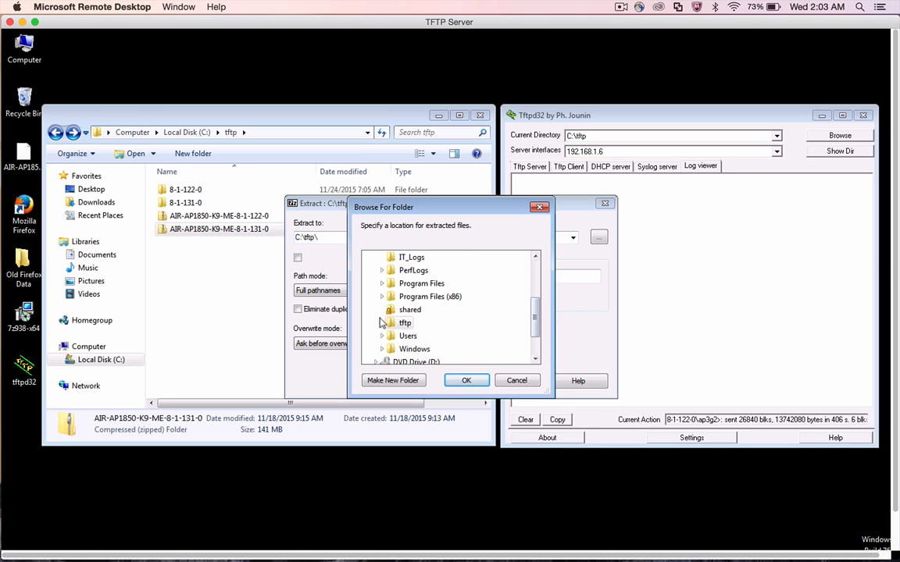
click(466, 381)
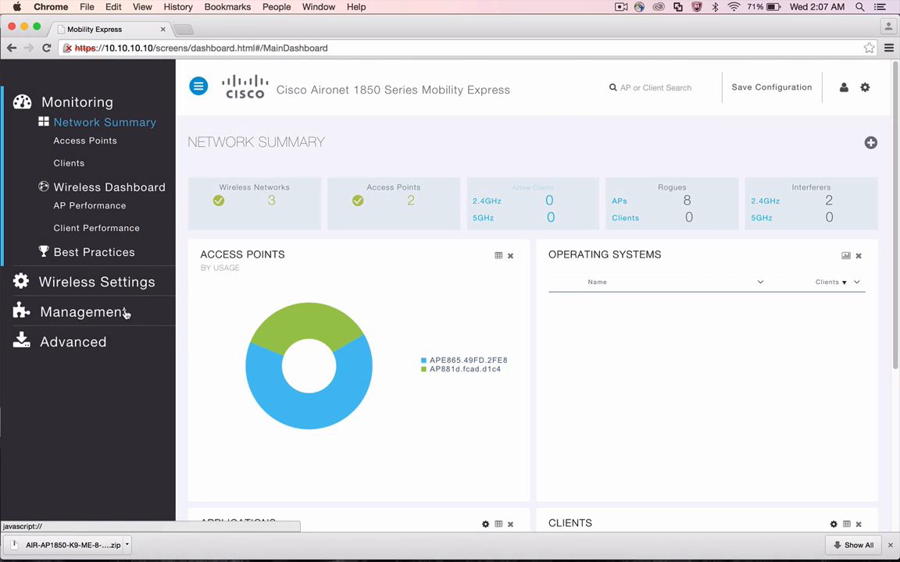
Step: Go to the controller's Software Update settings under Management
click(84, 313)
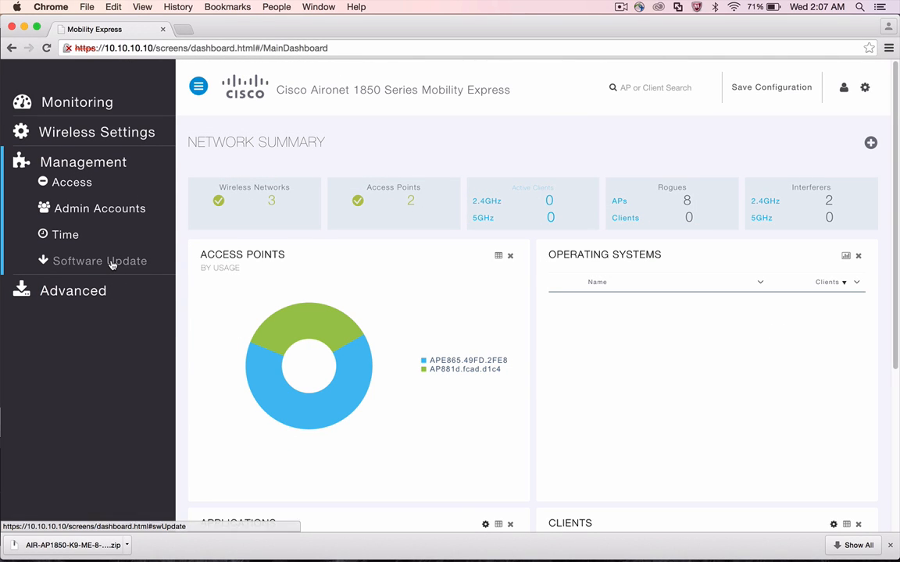
click(100, 261)
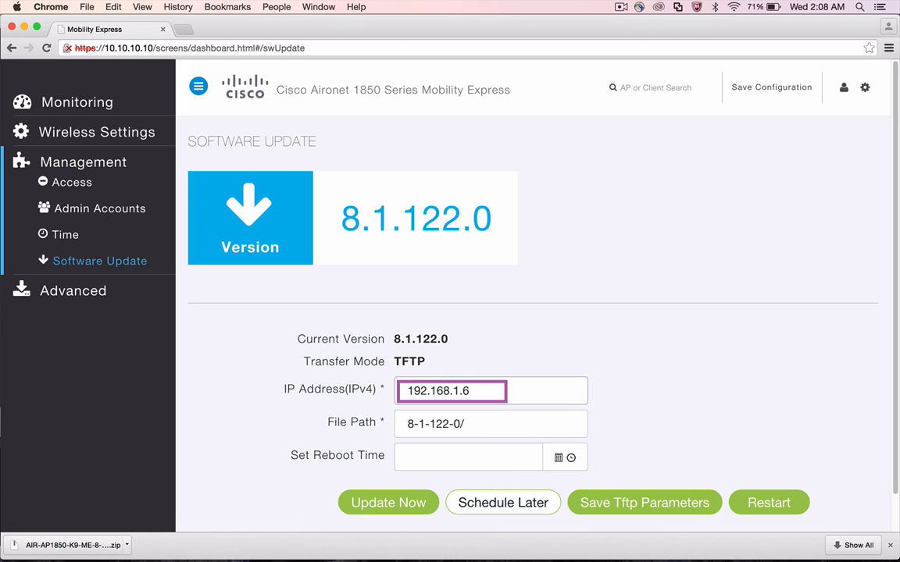
Step: Set the TFTP file path to 8-1-131-0/ and save the TFTP parameters
click(490, 424)
text(31)
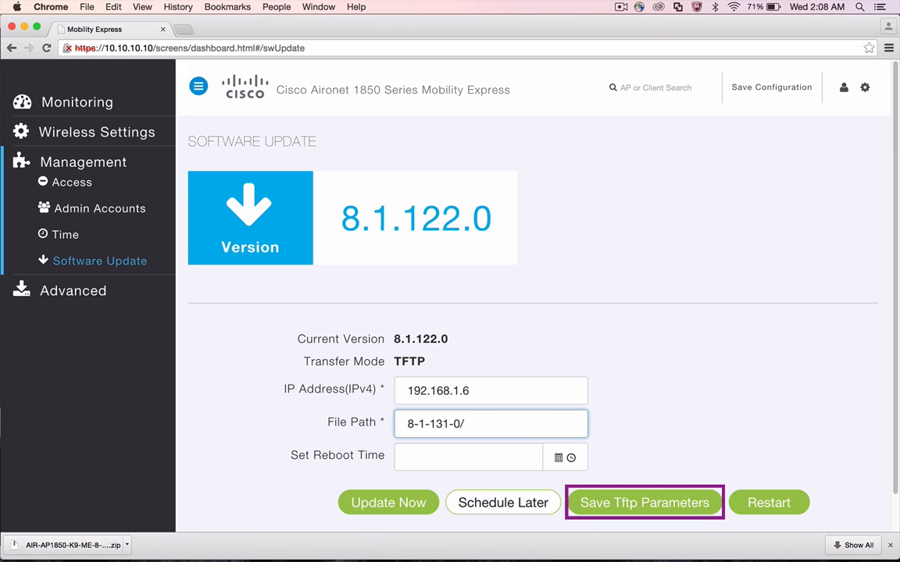
click(490, 423)
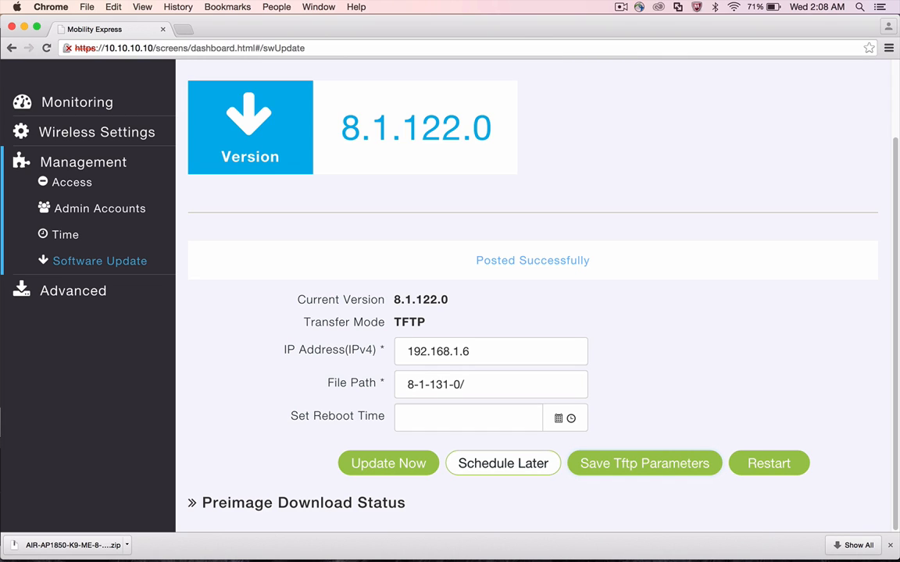
click(468, 415)
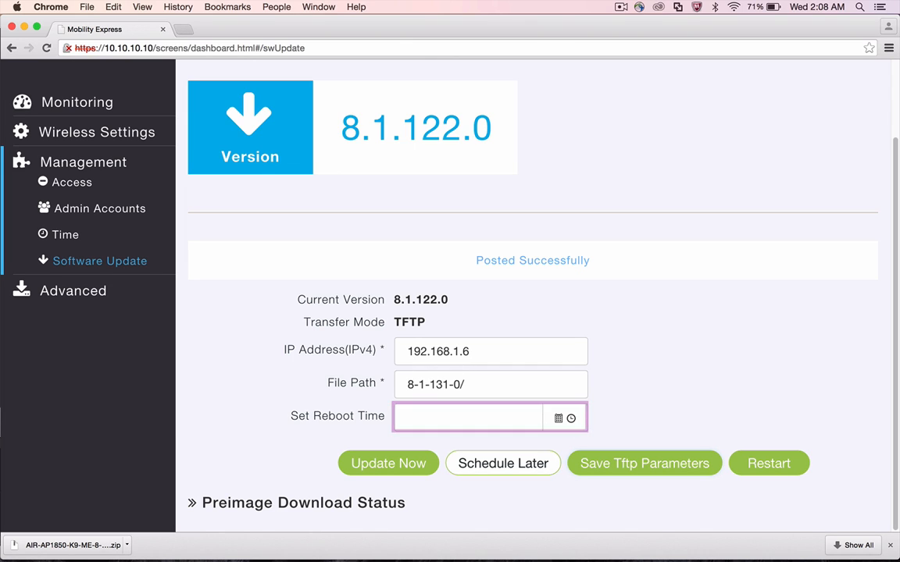
click(503, 462)
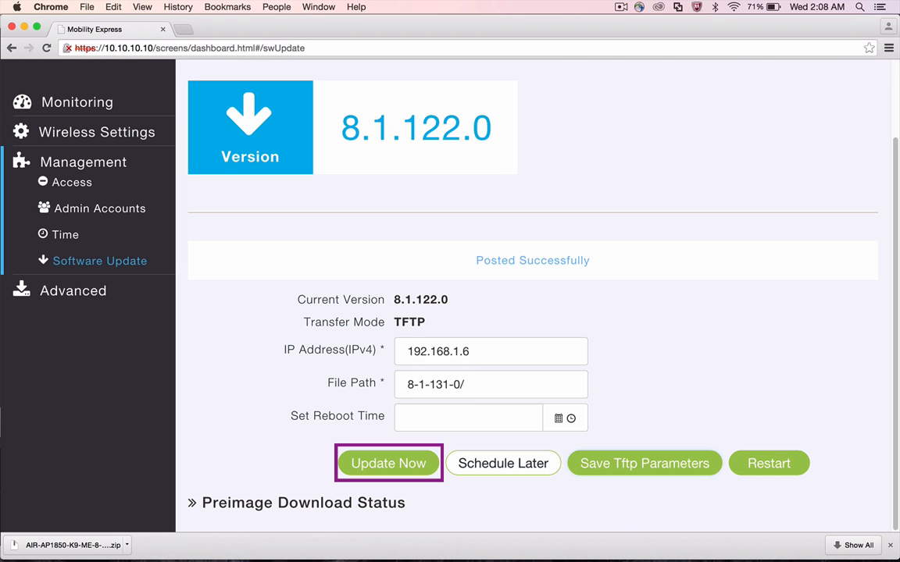
Step: Start the update now and confirm the pre-image download prompt
click(388, 462)
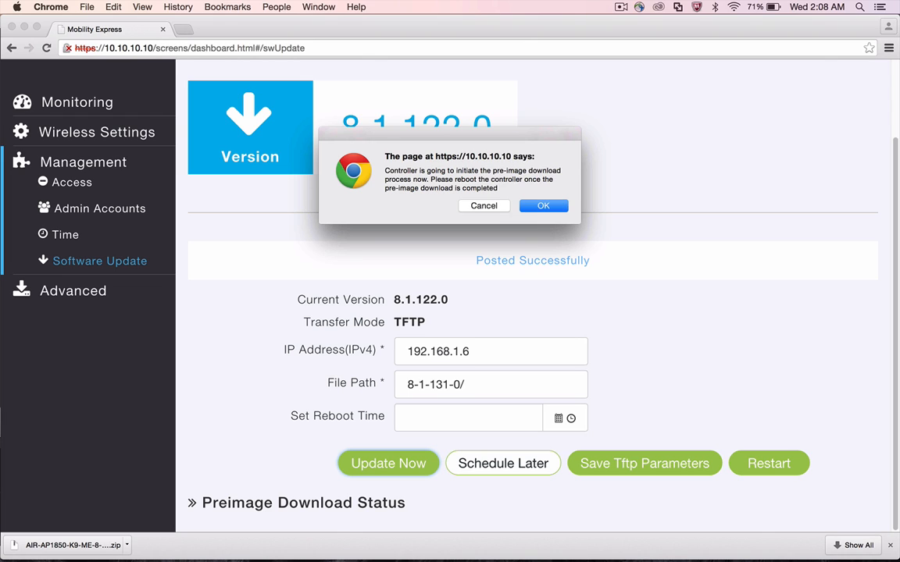
click(543, 207)
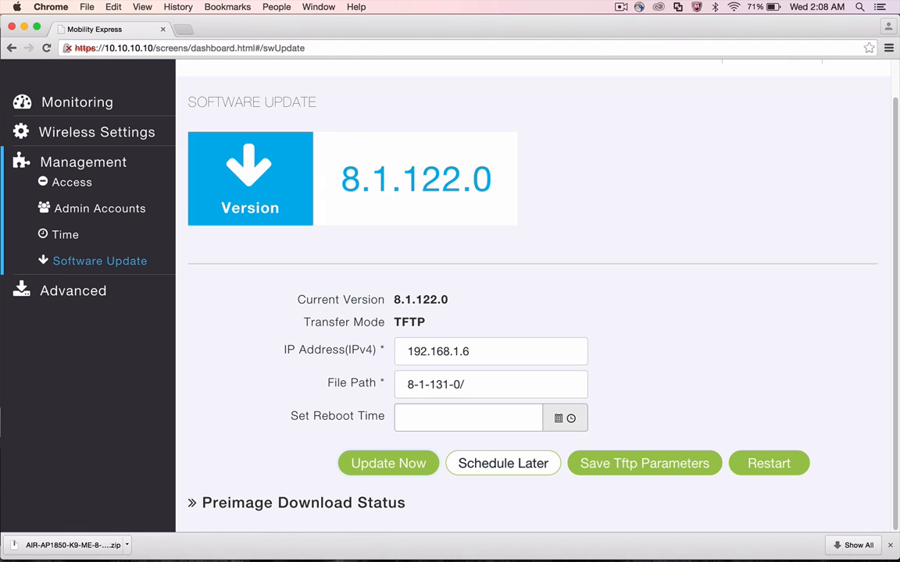
Step: Check both APs show the pre-image download Completed, then restart the controller
click(387, 463)
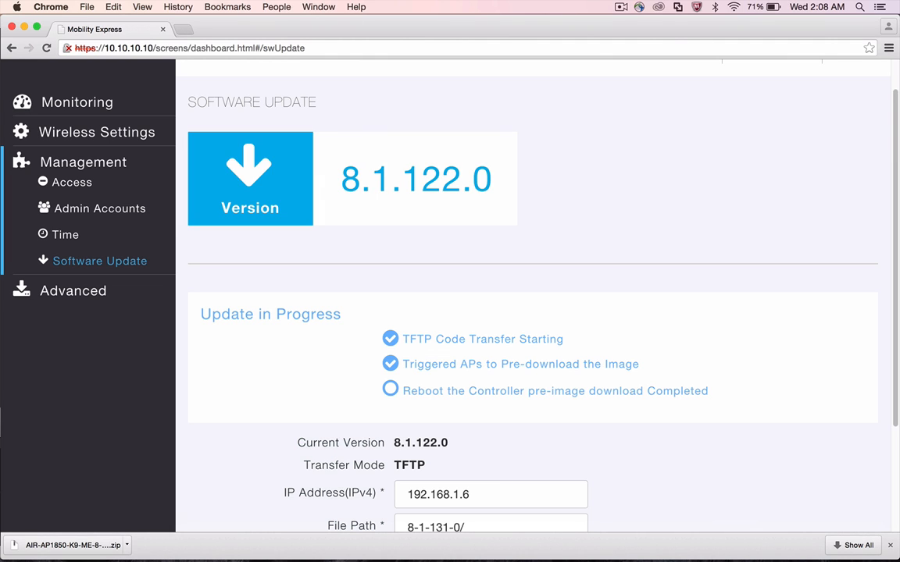
scroll(down, 3)
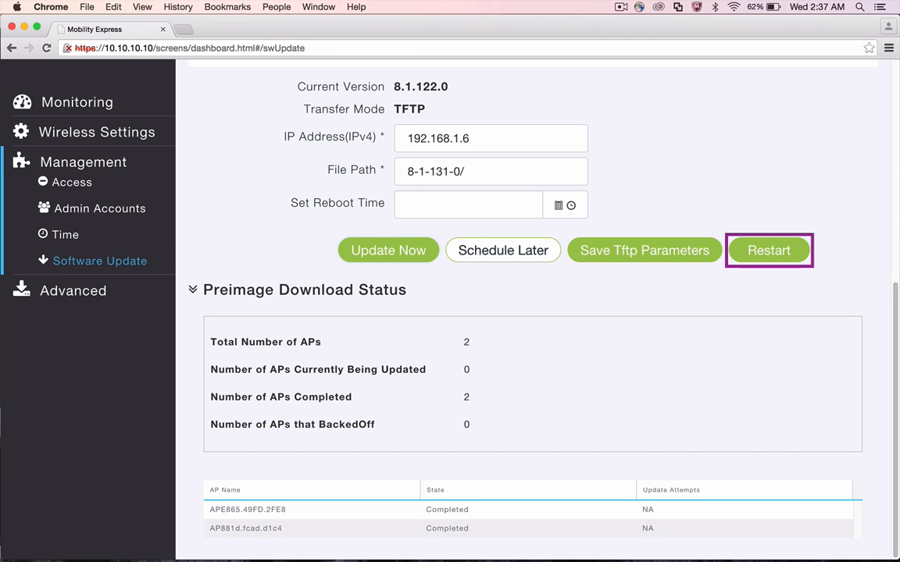
click(769, 250)
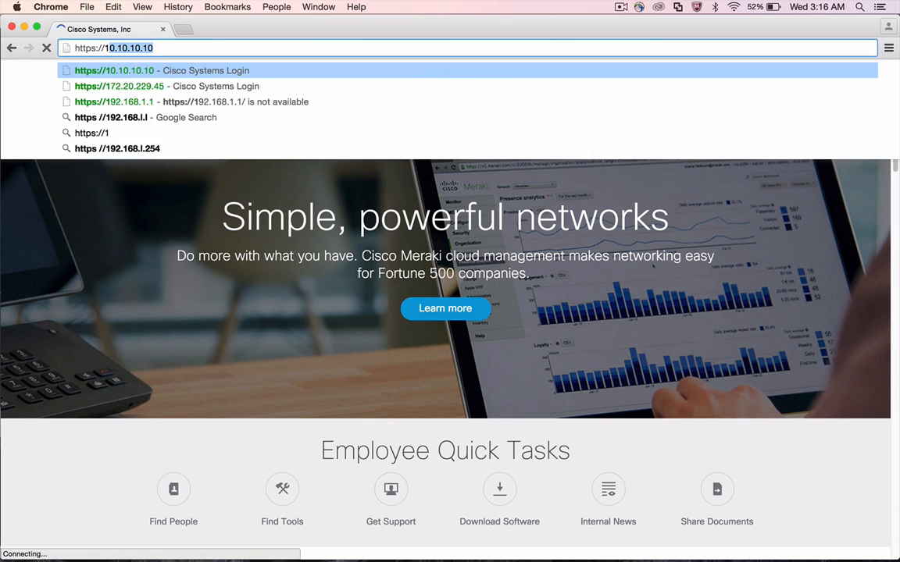
Step: Log in as admin and view System Information showing version 8.1.131.0
text(•••••)
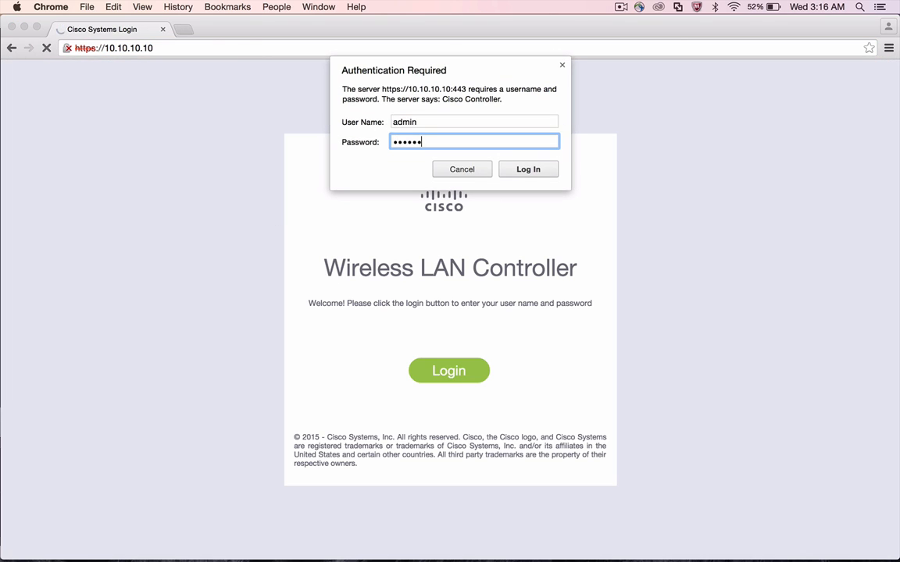
click(528, 168)
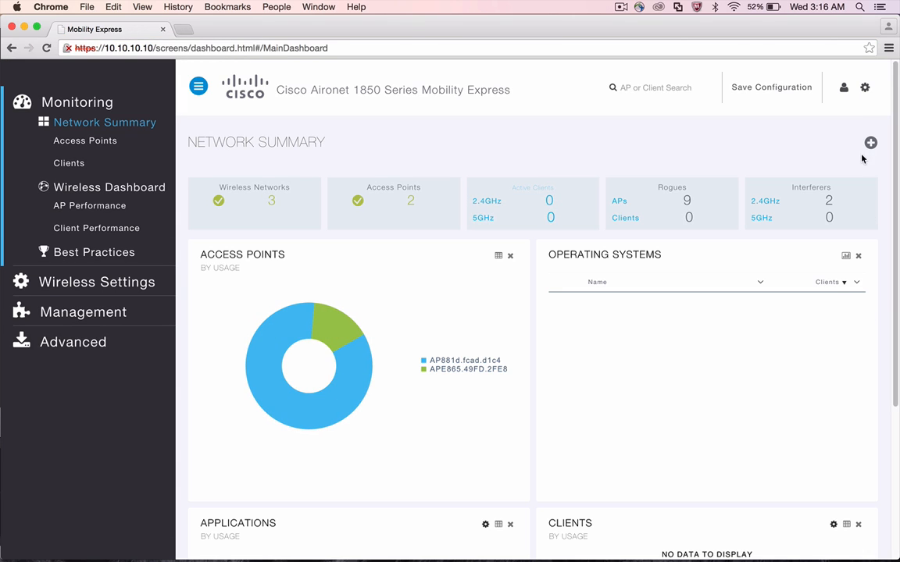
click(843, 88)
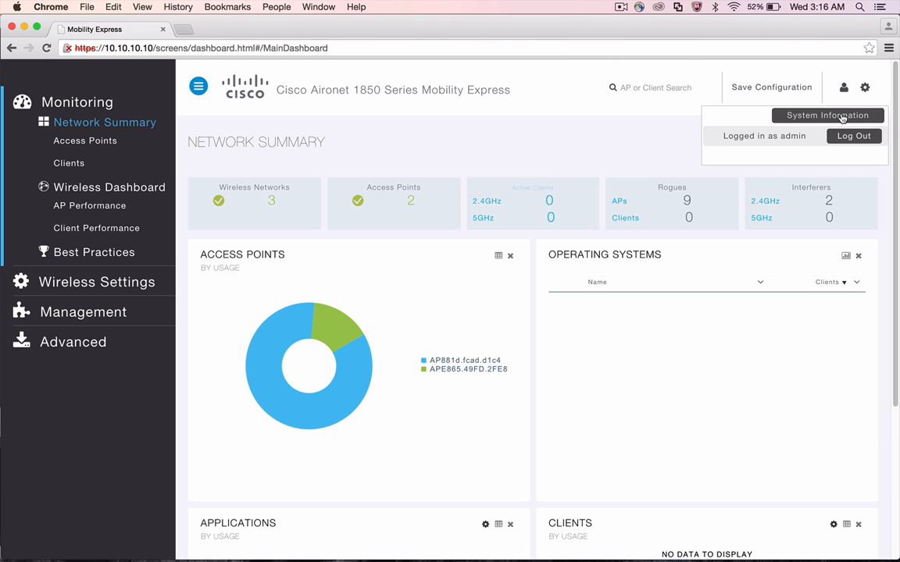
click(826, 115)
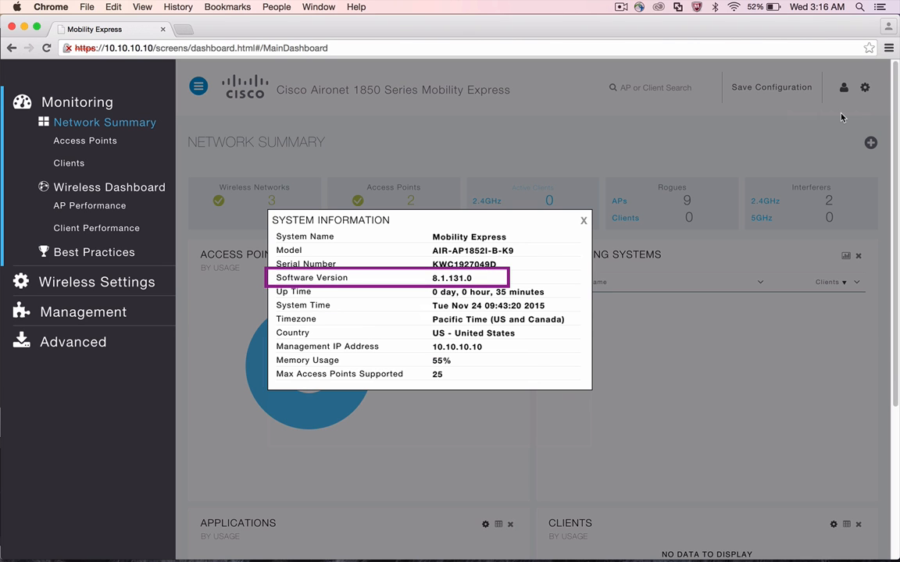